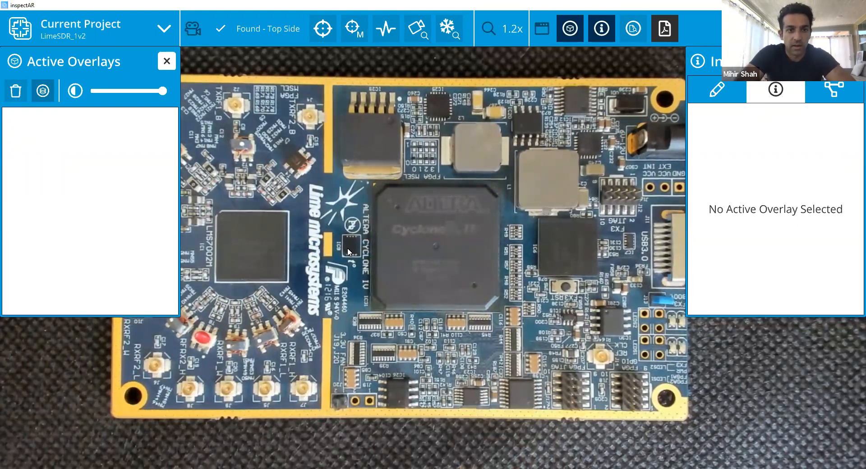
{"action": "mouse_move", "coordinate": [364, 146]}
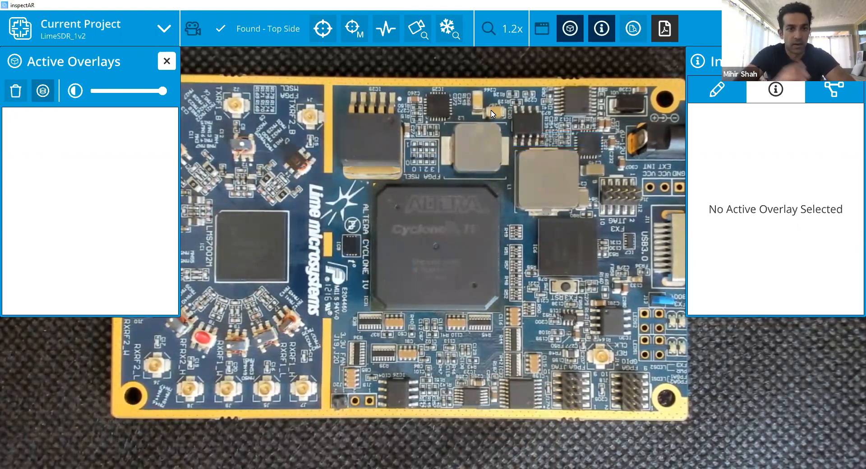
- Overlay FPGA IC31 and browse its pad list with GND and DDR2 net names
{"action": "left_click", "coordinate": [438, 243]}
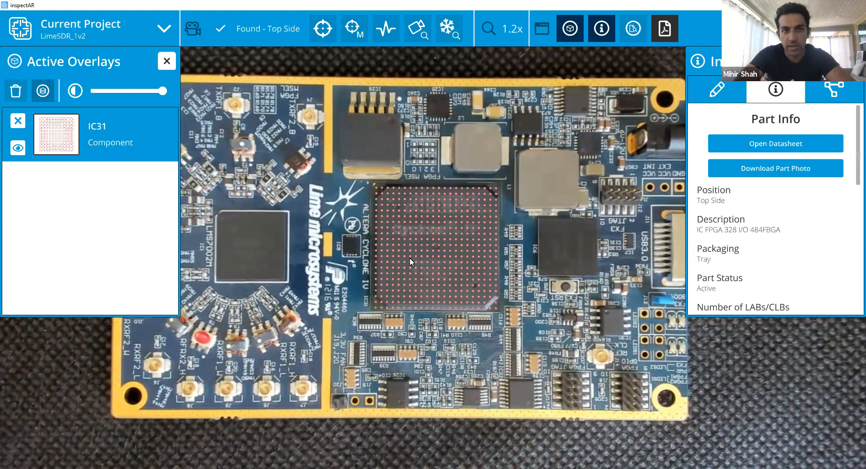
{"action": "mouse_move", "coordinate": [469, 182]}
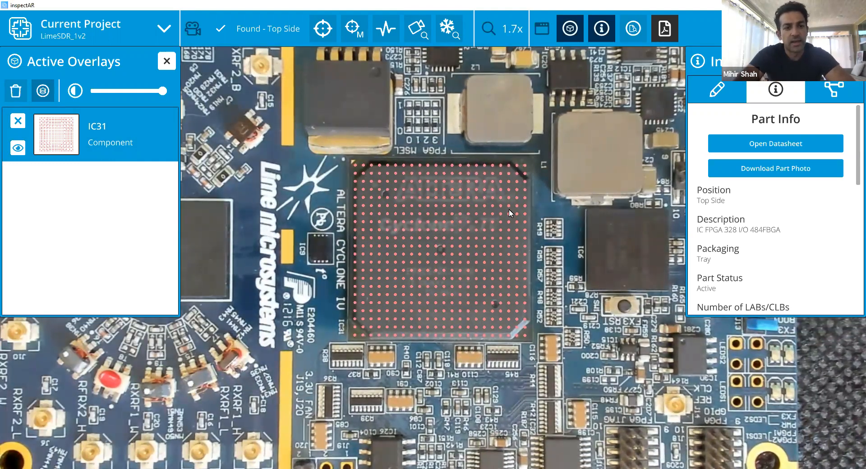
{"action": "mouse_move", "coordinate": [490, 108]}
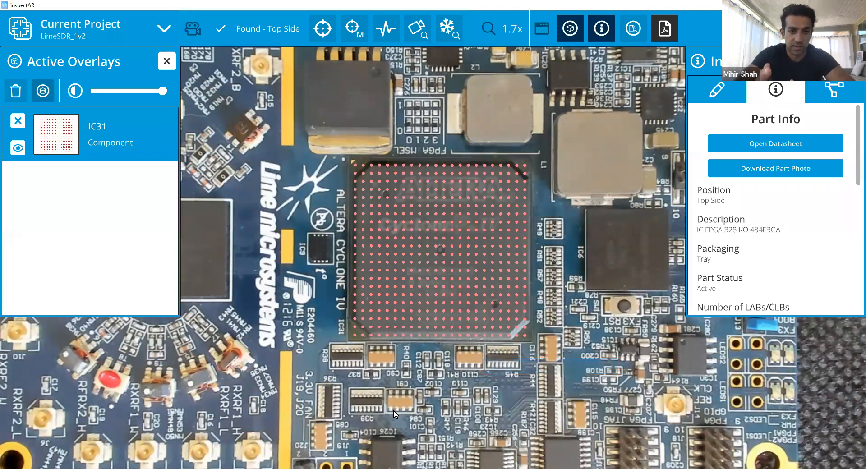
{"action": "mouse_move", "coordinate": [368, 406]}
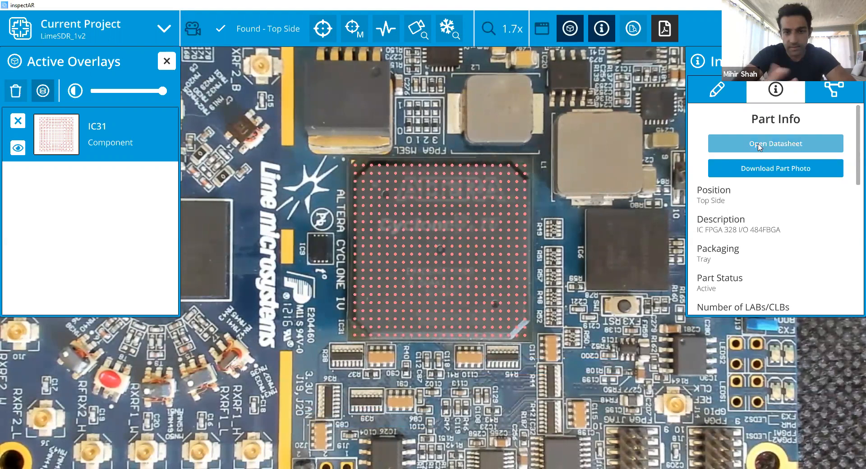
{"action": "left_click", "coordinate": [833, 90]}
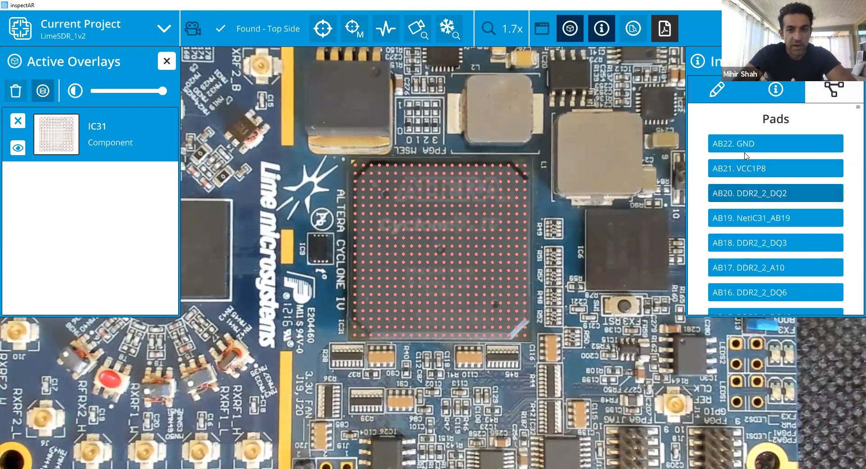
{"action": "scroll", "scroll_direction": "down", "scroll_amount": 3}
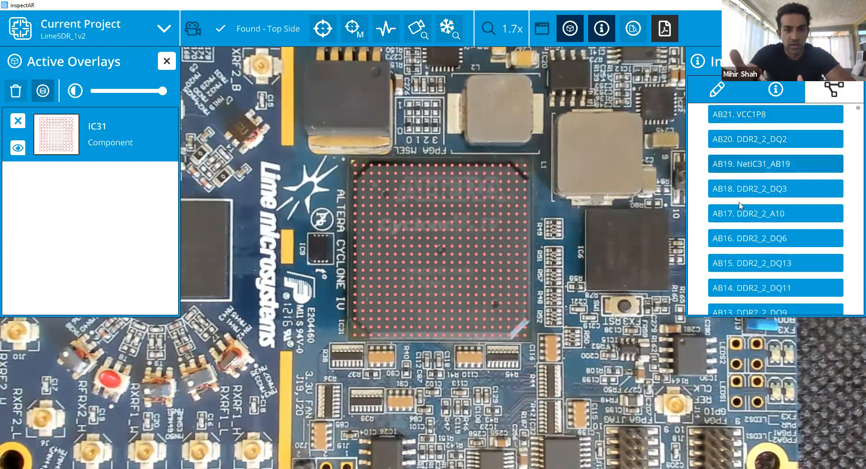
{"action": "scroll", "scroll_direction": "down", "scroll_amount": 3}
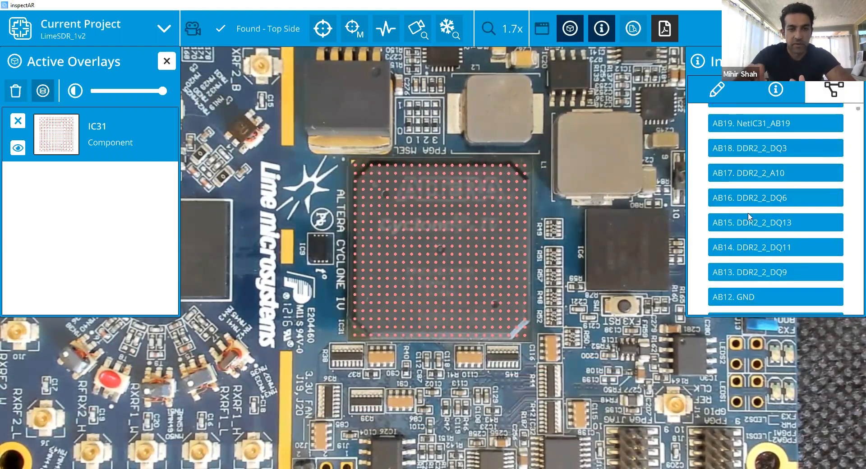
{"action": "scroll", "scroll_direction": "down", "scroll_amount": 3}
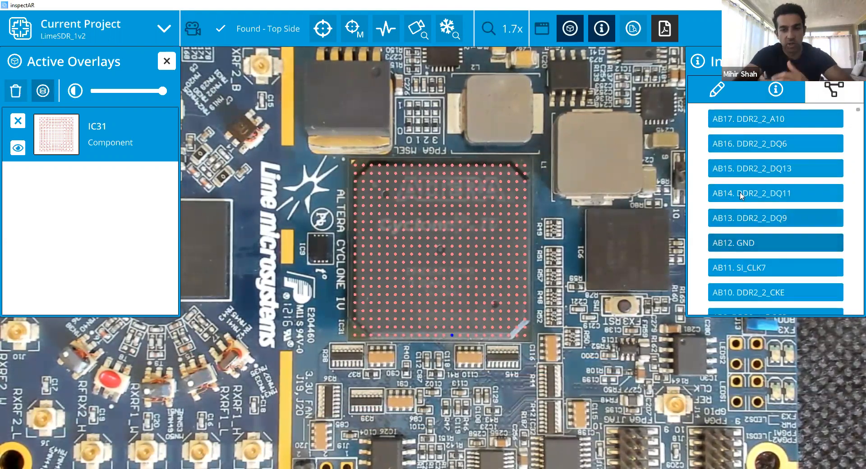
{"action": "scroll", "scroll_direction": "down", "scroll_amount": 3}
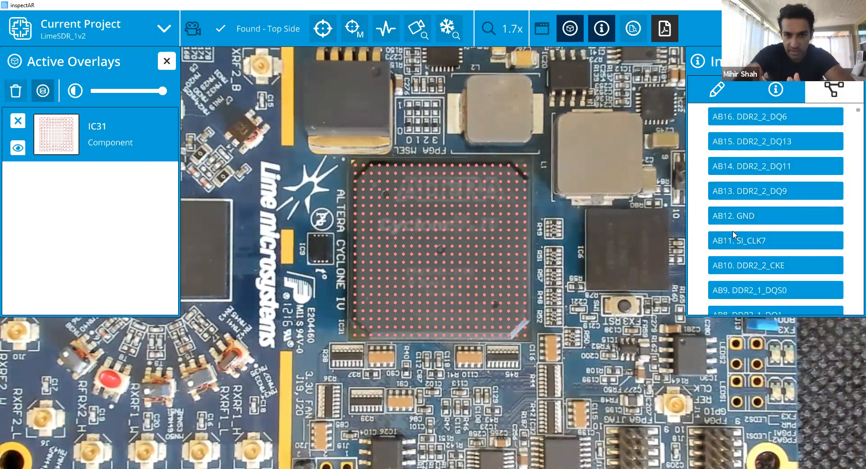
- Create an attached net overlay for SI_CLK7 from pad AB11
{"action": "right_click", "coordinate": [775, 240]}
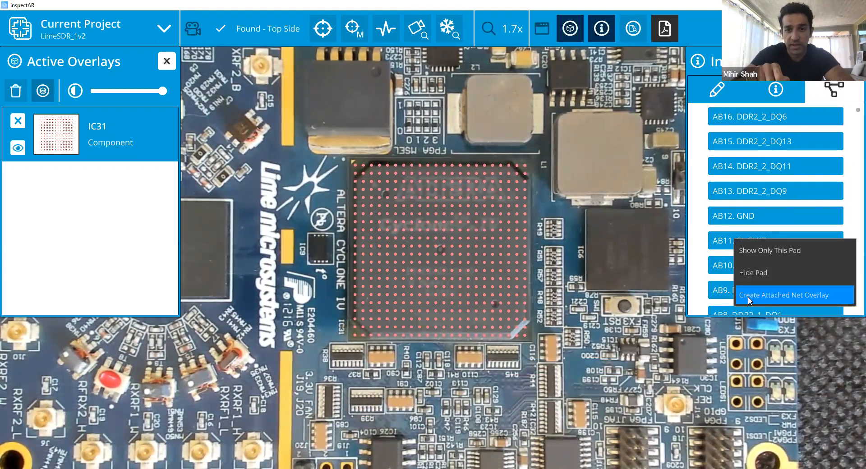
{"action": "left_click", "coordinate": [782, 294]}
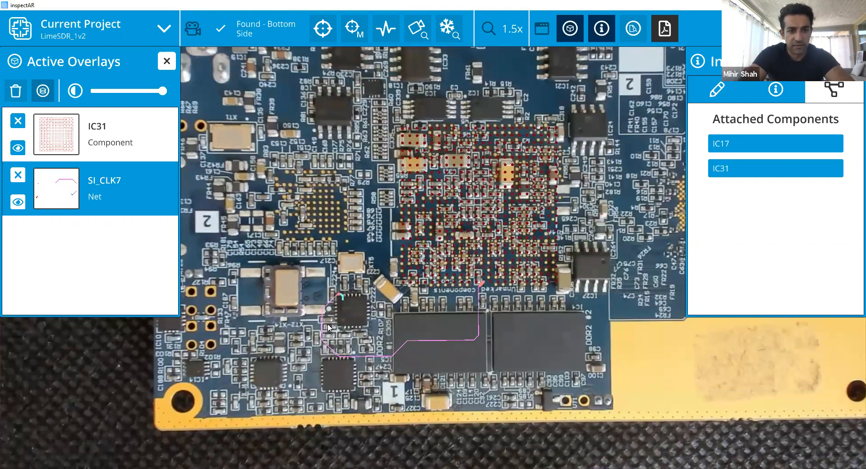
- Overlay attached component IC17, fetch its Si5351C part info and open the datasheet
{"action": "left_click", "coordinate": [774, 142]}
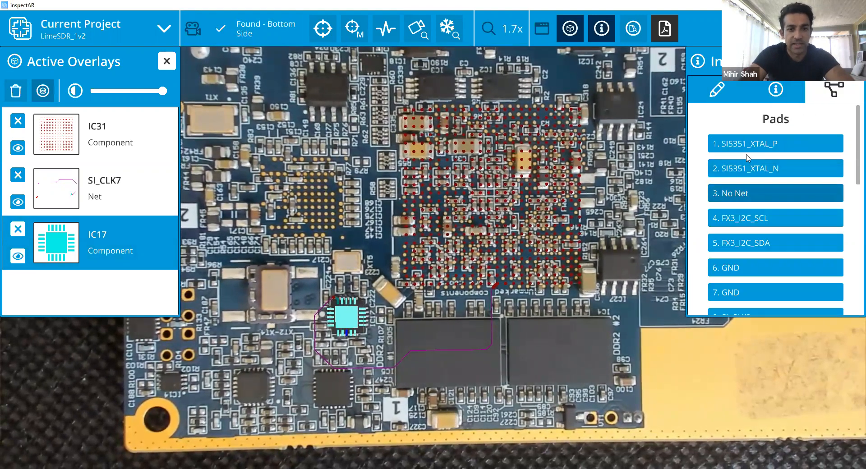
{"action": "left_click", "coordinate": [775, 90]}
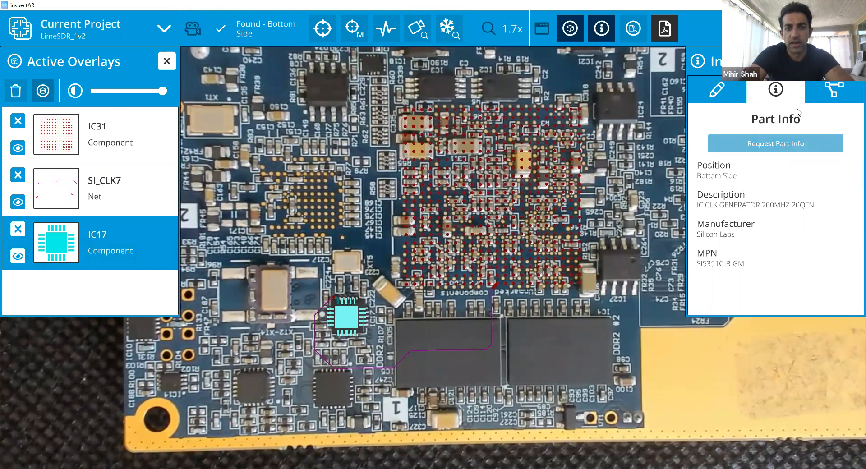
{"action": "left_click", "coordinate": [775, 143]}
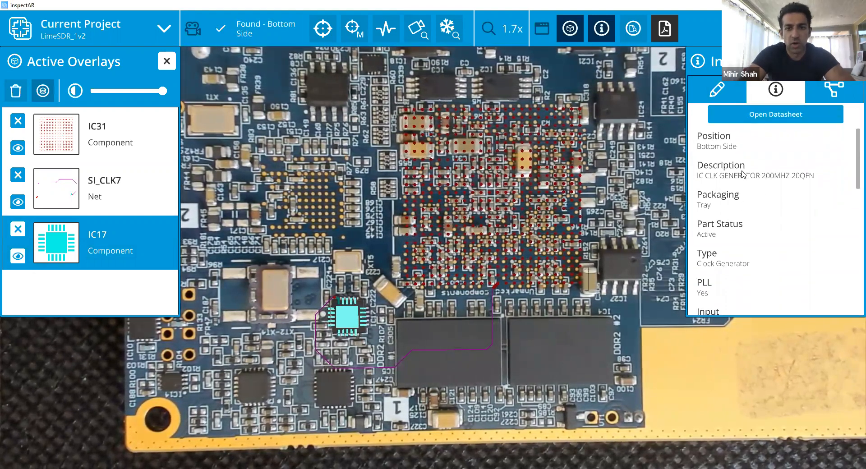
{"action": "scroll", "scroll_direction": "down", "scroll_amount": 3}
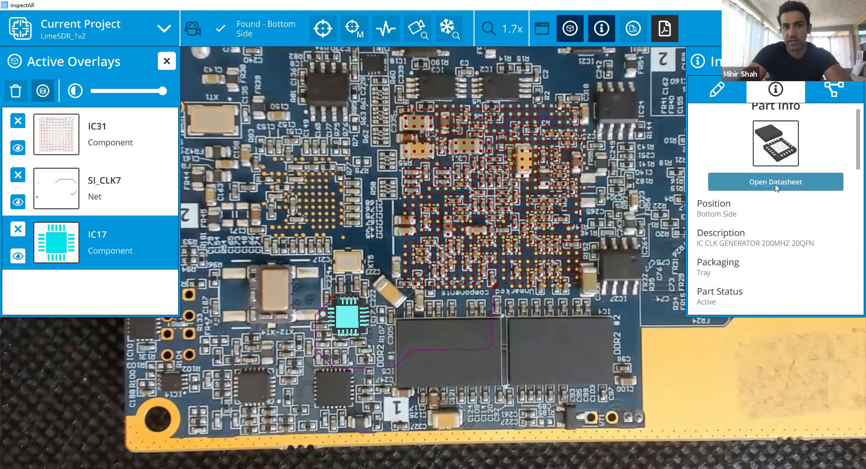
{"action": "left_click", "coordinate": [774, 181]}
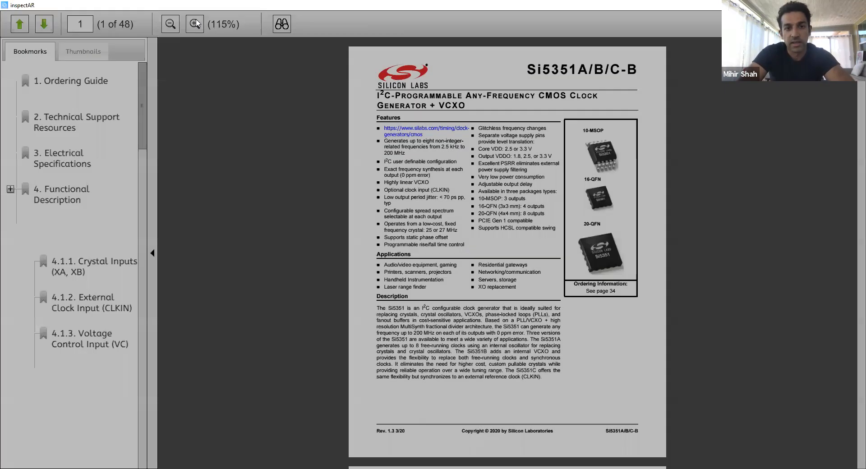
- View the Si5351 datasheet at 200% then close the viewer to return to the board
{"action": "left_click", "coordinate": [194, 24]}
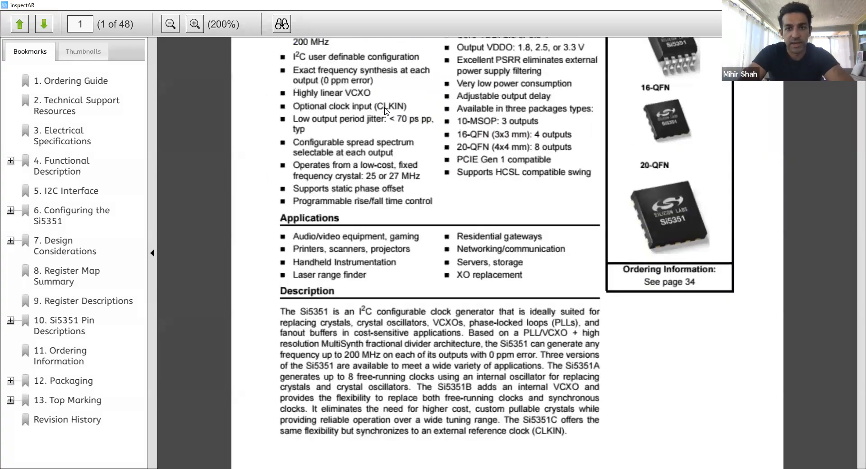
{"action": "scroll", "scroll_direction": "up", "scroll_amount": 3}
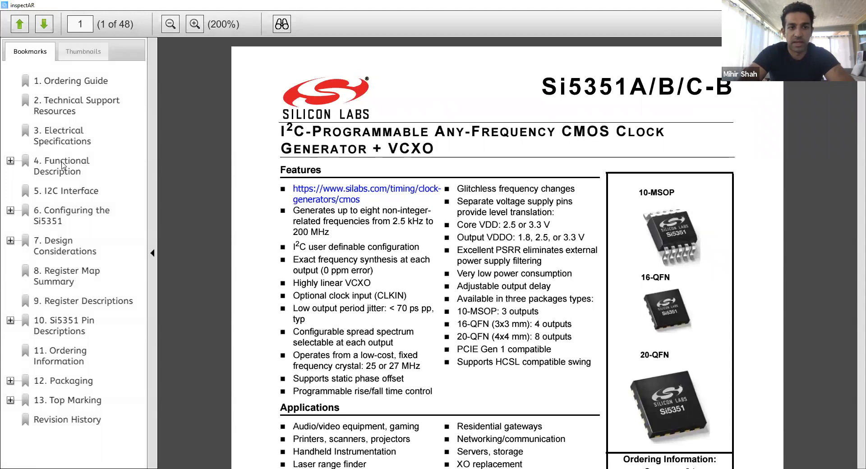
{"action": "left_click", "coordinate": [62, 166]}
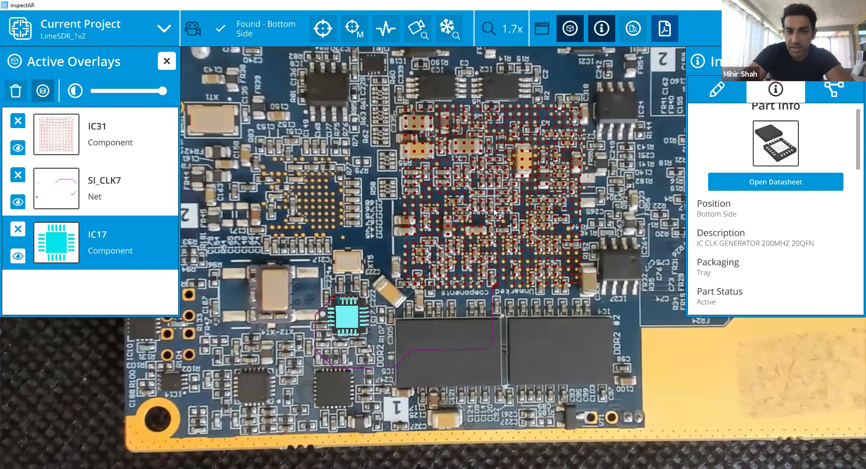
{"action": "mouse_move", "coordinate": [490, 212]}
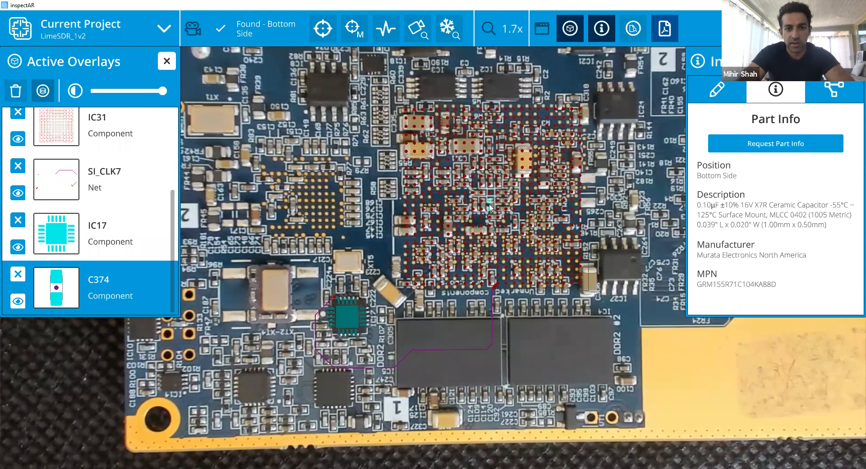
- Clear all active overlays and bring up the Add Overlay component list
{"action": "scroll", "scroll_direction": "down", "scroll_amount": 3}
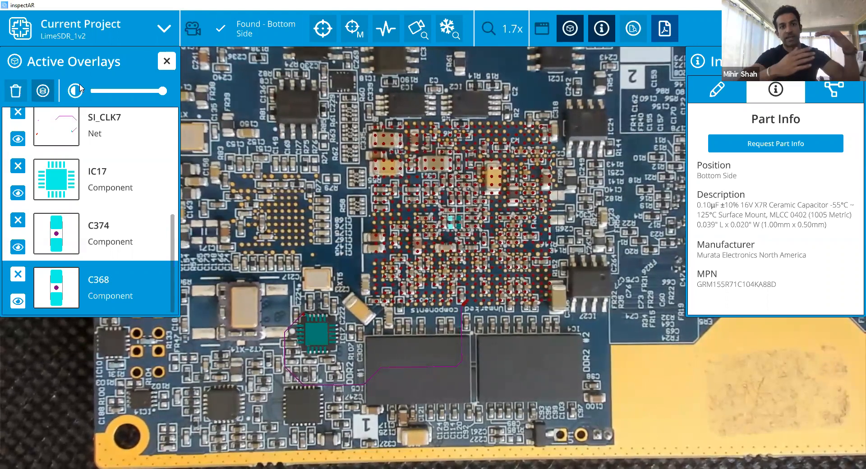
{"action": "left_click", "coordinate": [15, 90]}
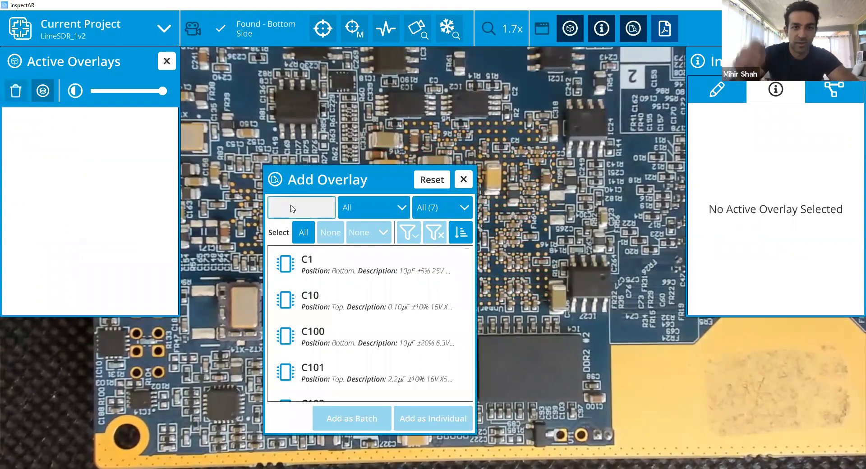
- Add the GND net overlay and review its layer colour legend
{"action": "type", "text": "GND"}
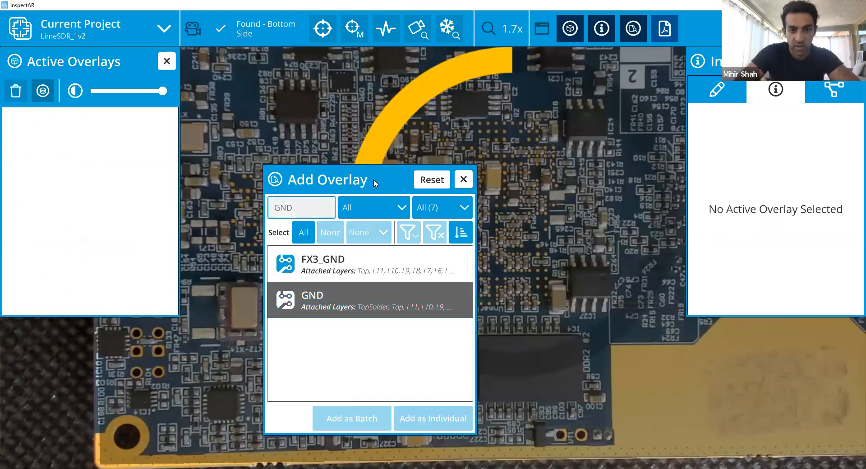
{"action": "left_click", "coordinate": [433, 418]}
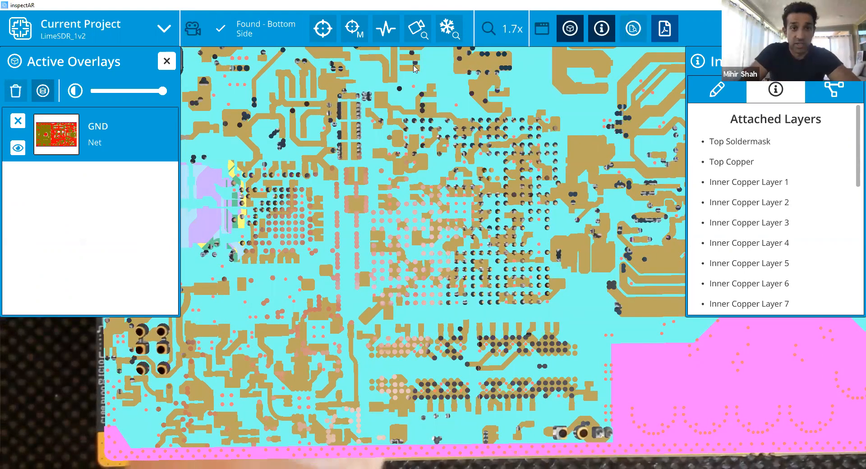
{"action": "left_click_drag", "start_coordinate": [149, 91], "coordinate": [166, 91]}
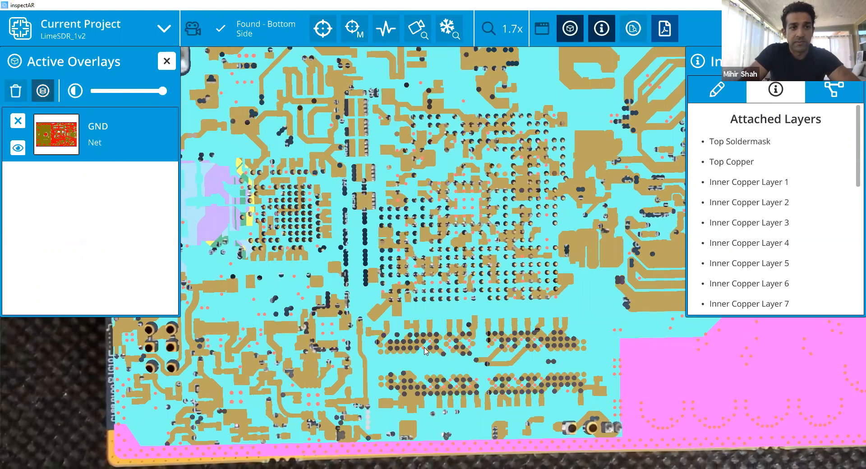
{"action": "left_click", "coordinate": [42, 91]}
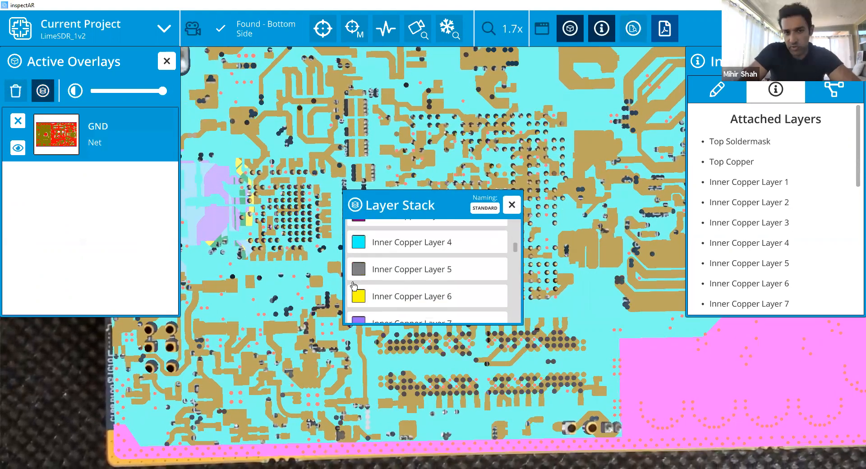
{"action": "scroll", "scroll_direction": "down", "scroll_amount": 3}
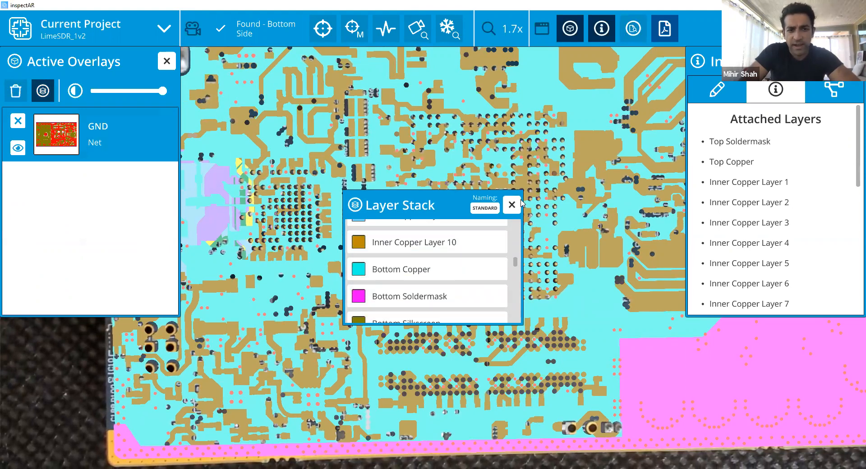
{"action": "left_click", "coordinate": [511, 204]}
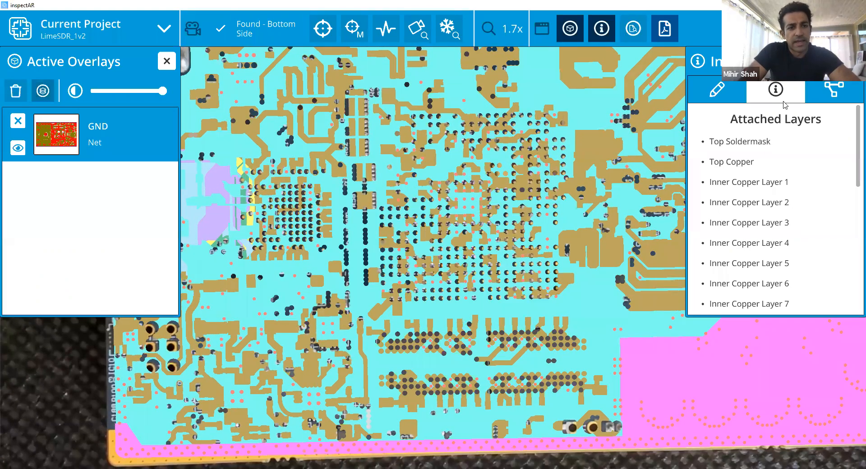
{"action": "left_click", "coordinate": [716, 90]}
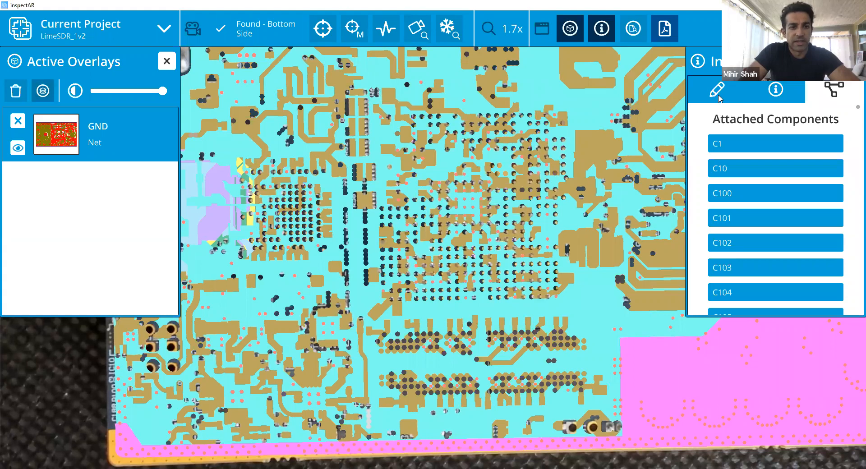
{"action": "left_click_drag", "start_coordinate": [161, 90], "coordinate": [114, 90]}
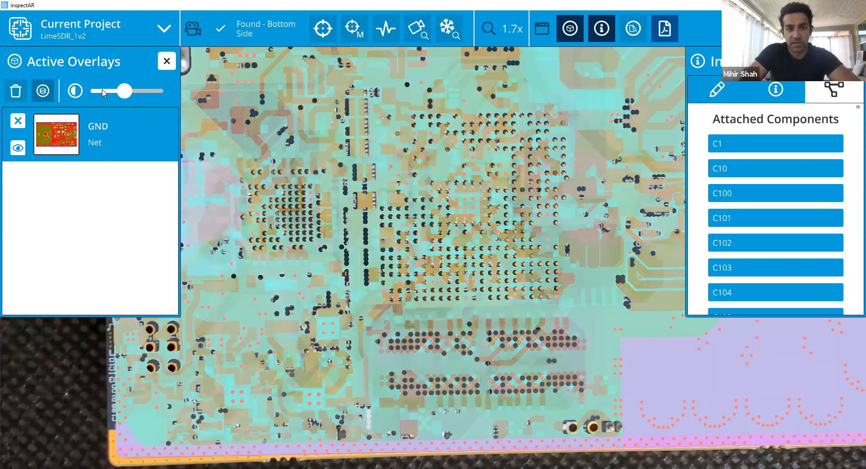
{"action": "left_click_drag", "start_coordinate": [113, 91], "coordinate": [99, 91]}
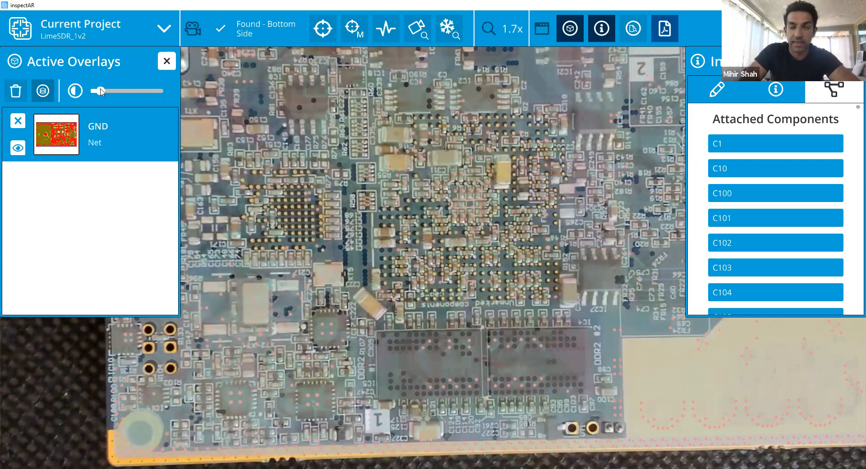
{"action": "left_click_drag", "start_coordinate": [101, 90], "coordinate": [163, 90]}
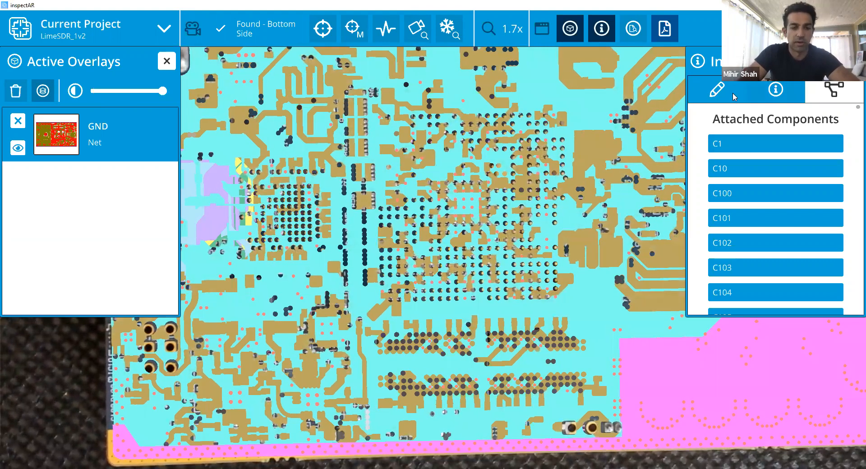
{"action": "left_click", "coordinate": [716, 91]}
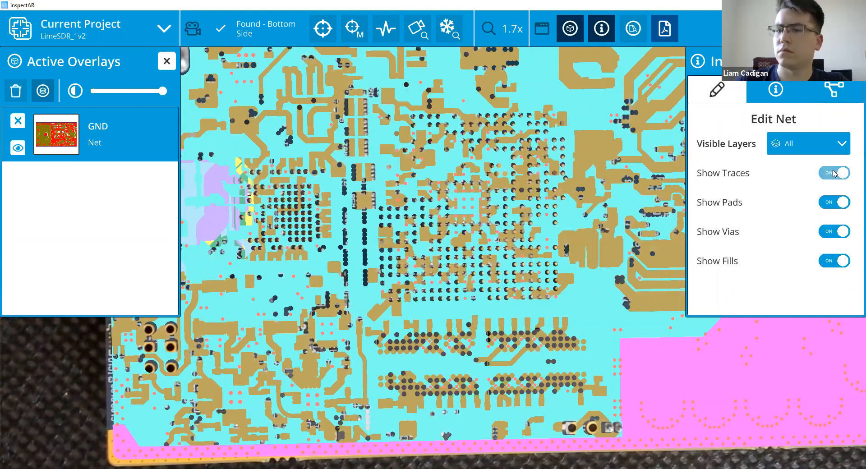
- Hide the GND overlay's traces, vias and fills and limit it to 24 visible layers
{"action": "left_click", "coordinate": [834, 172]}
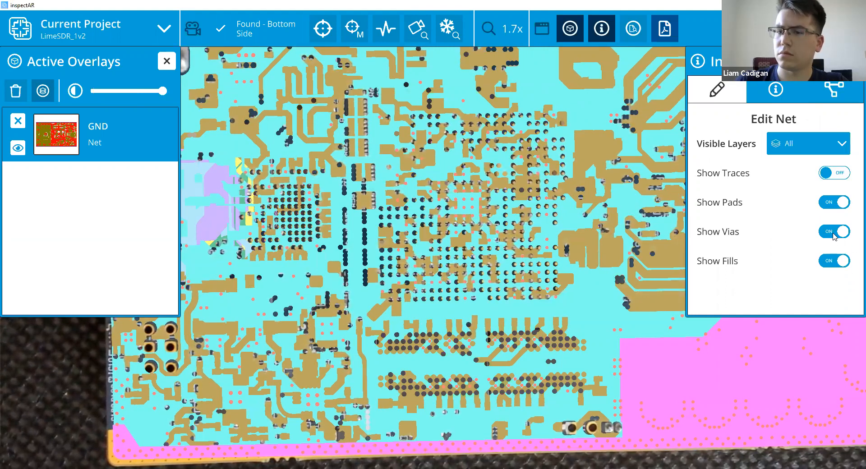
{"action": "left_click", "coordinate": [833, 231]}
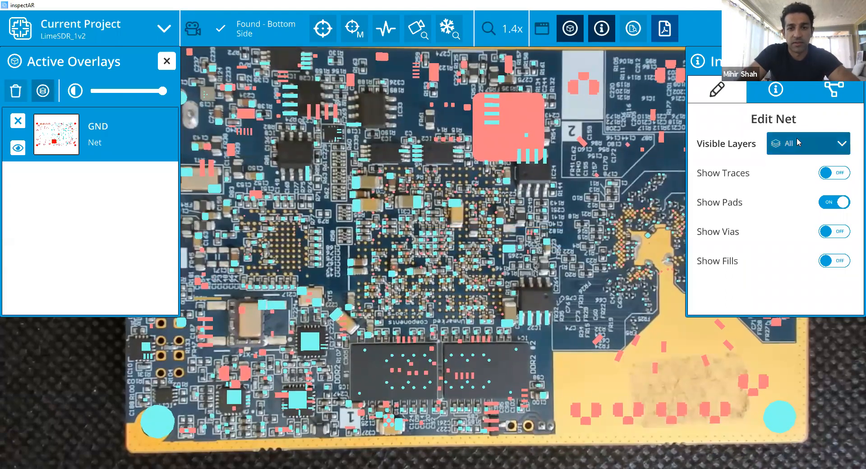
{"action": "left_click", "coordinate": [807, 142]}
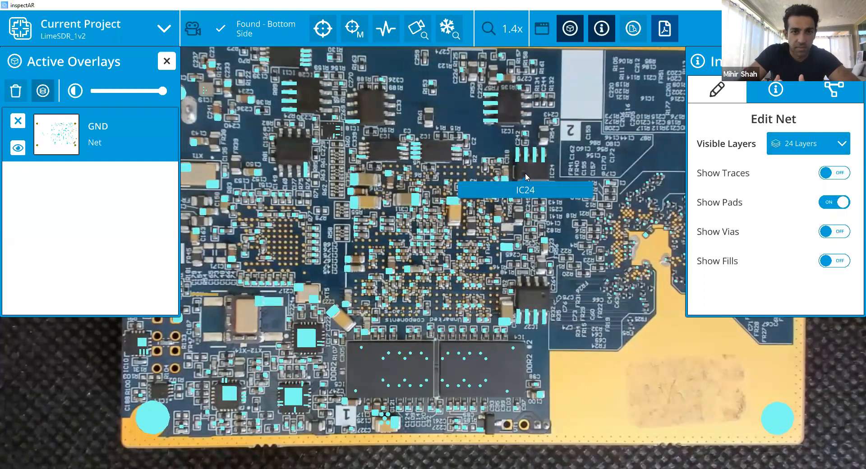
{"action": "mouse_move", "coordinate": [315, 142]}
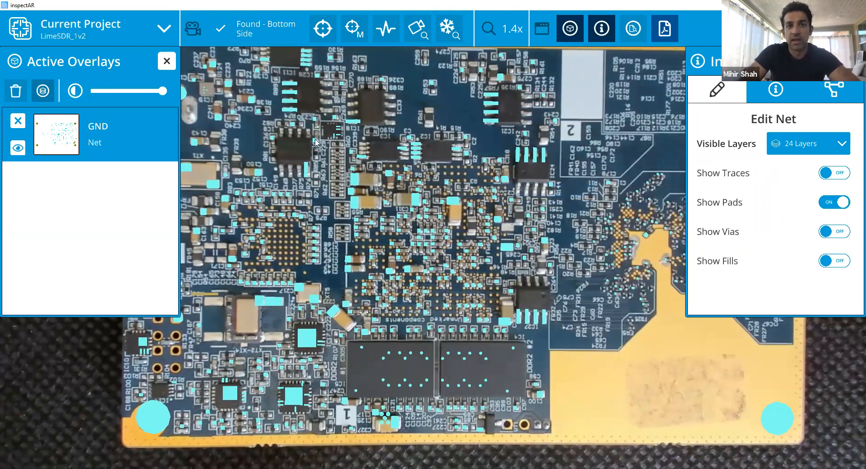
- Search for C25 and add the capacitor as an individual overlay
{"action": "left_click", "coordinate": [17, 120]}
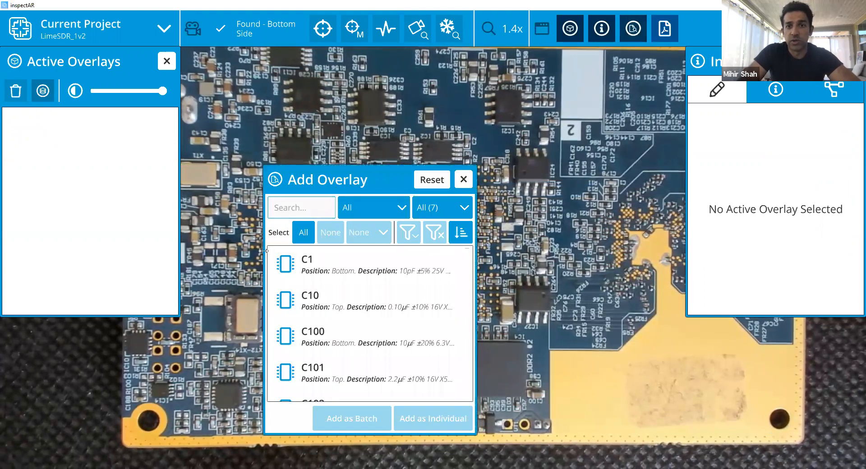
{"action": "type", "text": "1"}
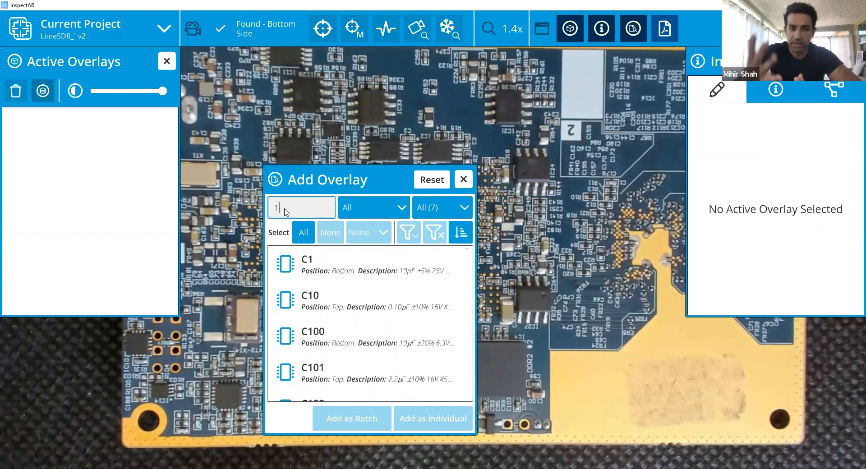
{"action": "type", "text": "C25"}
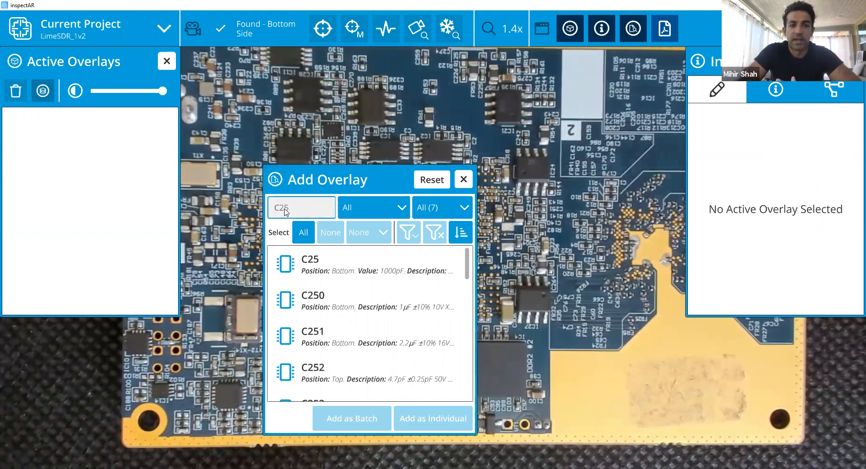
{"action": "left_click", "coordinate": [366, 263]}
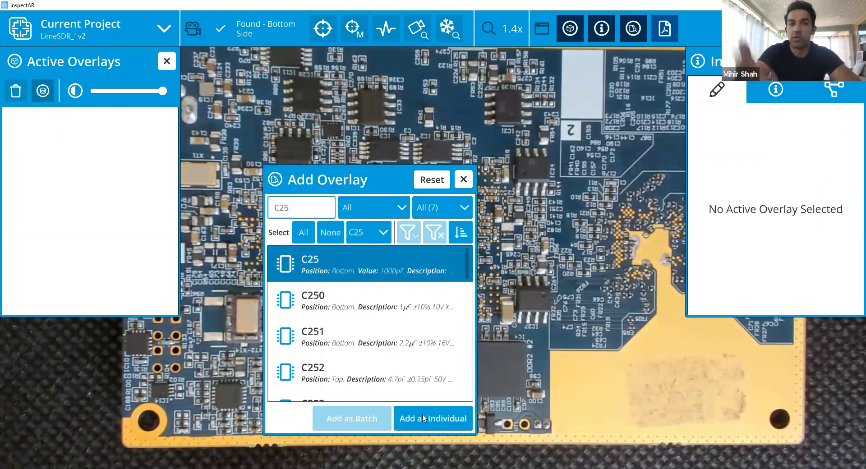
{"action": "left_click", "coordinate": [432, 418]}
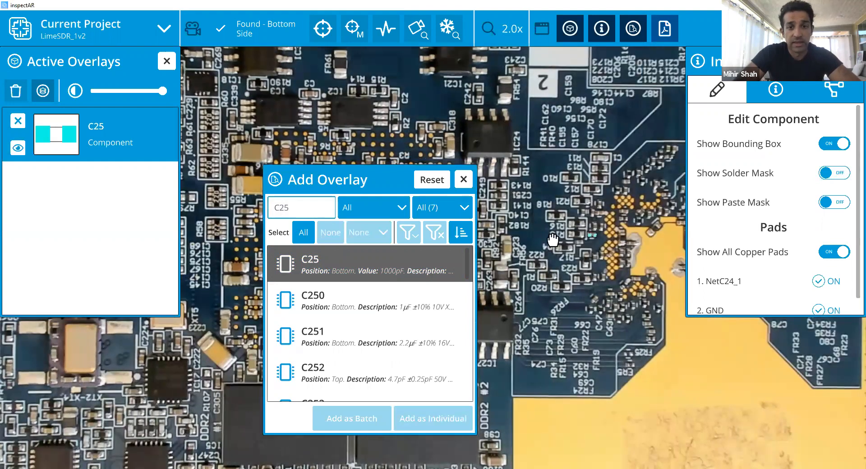
- Review C25's part info: 1000pF ±10% 25V X7R 0201 TDK capacitor, bottom side
{"action": "left_click", "coordinate": [463, 179]}
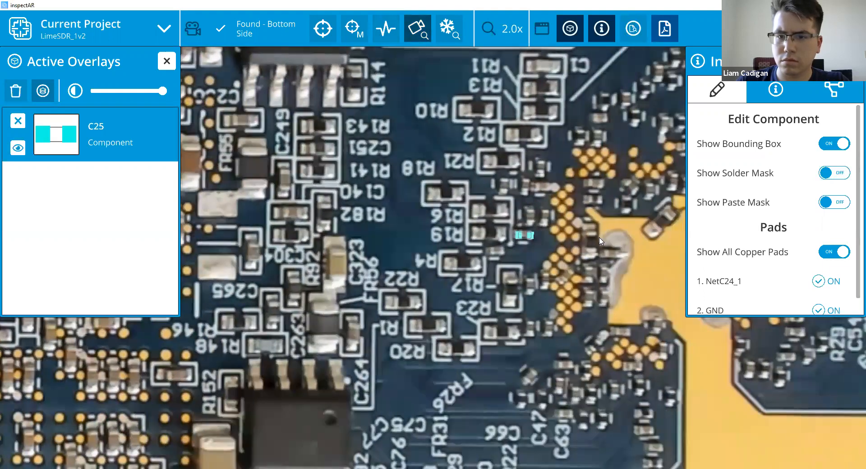
{"action": "left_click", "coordinate": [775, 91]}
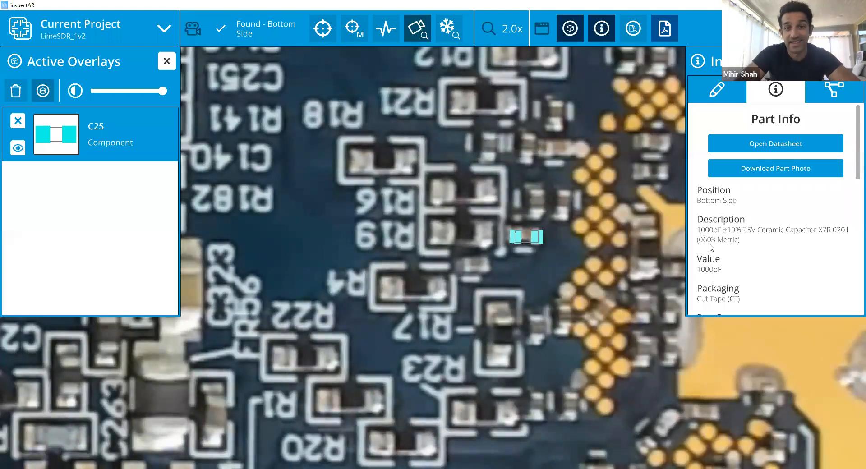
{"action": "scroll", "scroll_direction": "down", "scroll_amount": 3}
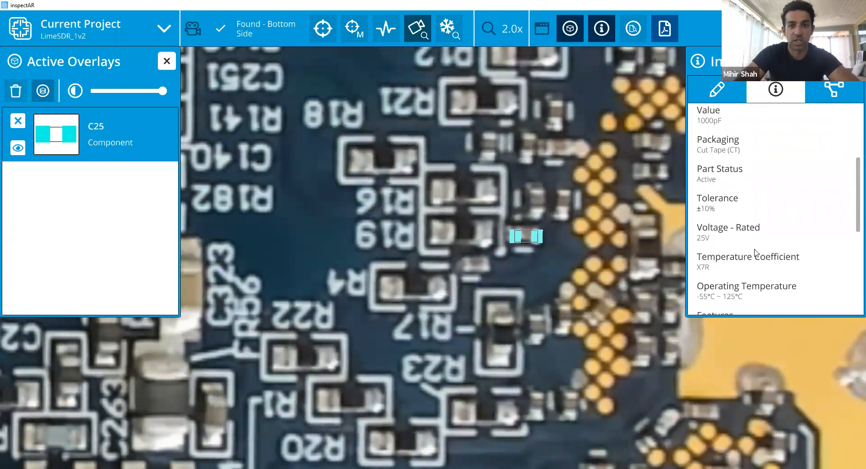
{"action": "scroll", "scroll_direction": "down", "scroll_amount": 3}
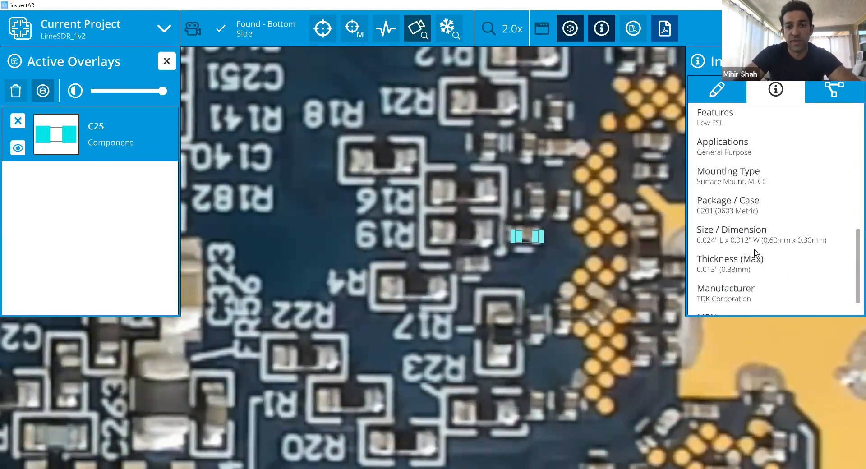
{"action": "scroll", "scroll_direction": "up", "scroll_amount": 3}
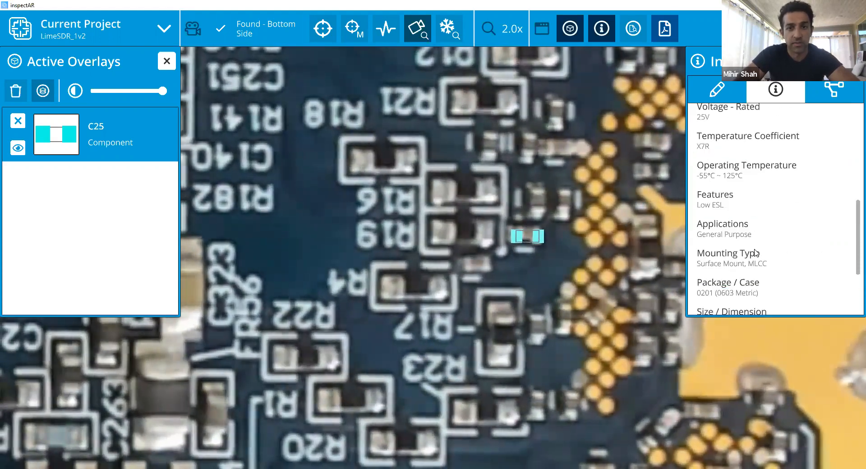
{"action": "scroll", "scroll_direction": "up", "scroll_amount": 3}
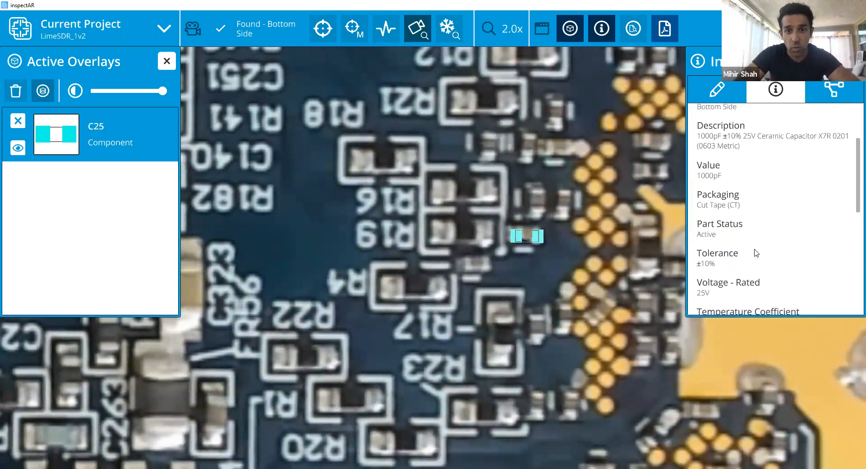
{"action": "scroll", "scroll_direction": "up", "scroll_amount": 3}
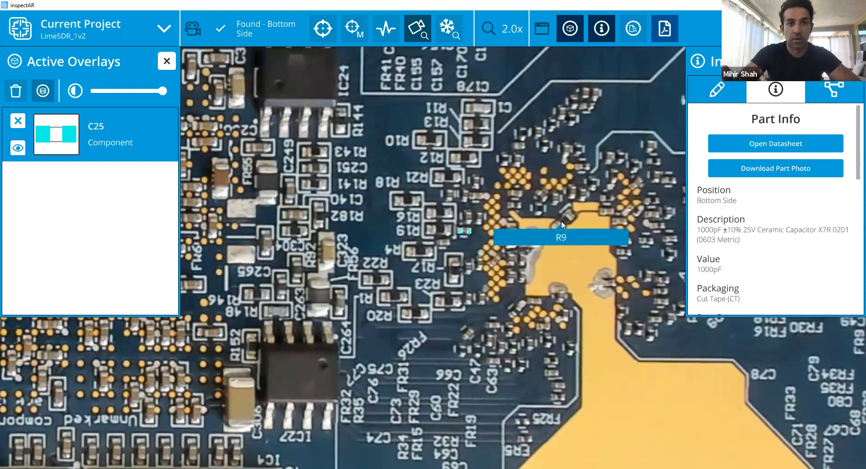
- Overlay resistor R9, then add all 35 components matching 10k as one batch overlay
{"action": "left_click", "coordinate": [560, 237]}
{"action": "type", "text": "10"}
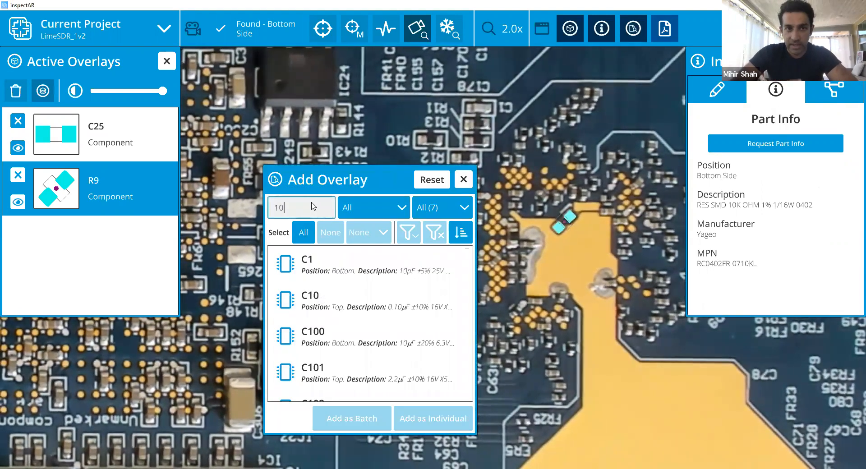
{"action": "type", "text": "k"}
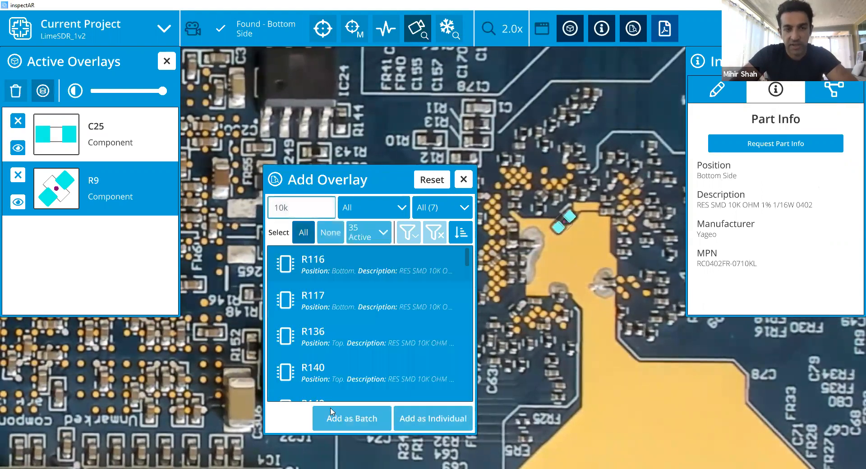
{"action": "left_click", "coordinate": [351, 418]}
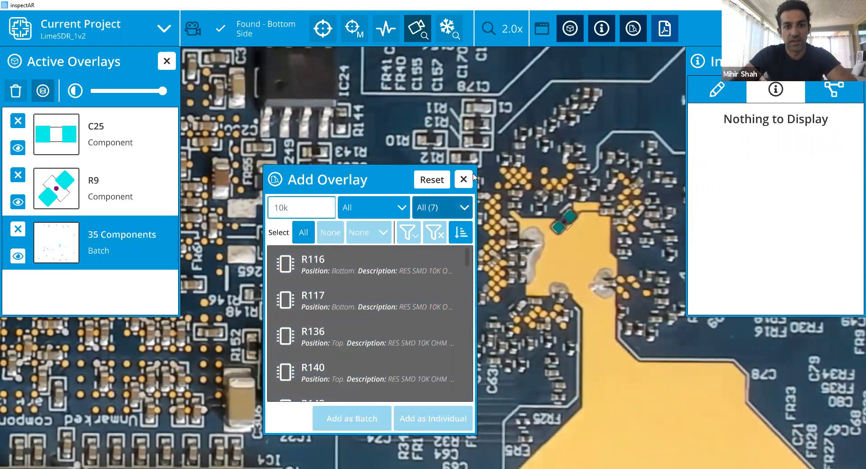
{"action": "left_click", "coordinate": [463, 179]}
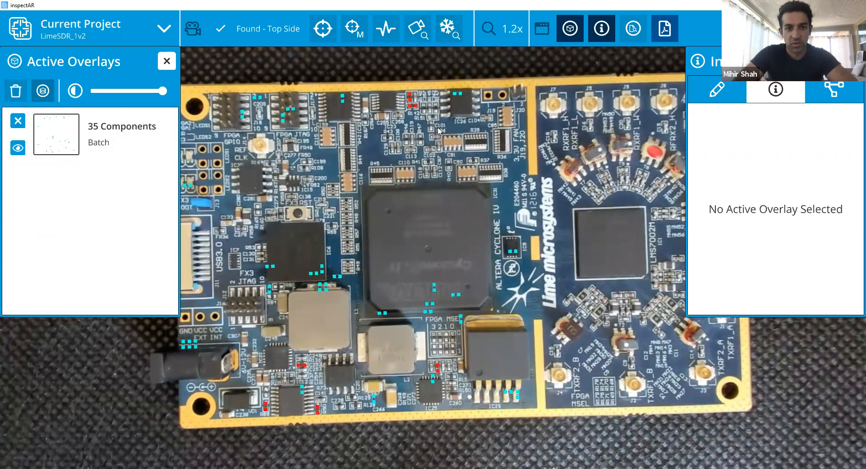
{"action": "mouse_move", "coordinate": [415, 107]}
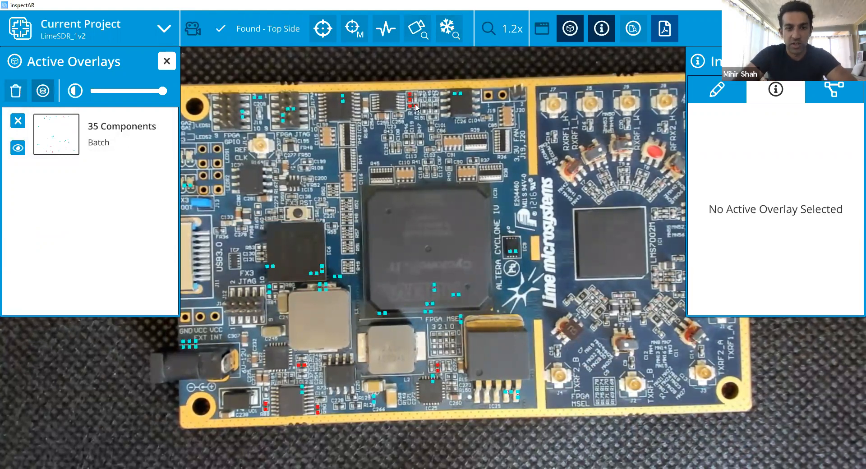
{"action": "mouse_move", "coordinate": [353, 193]}
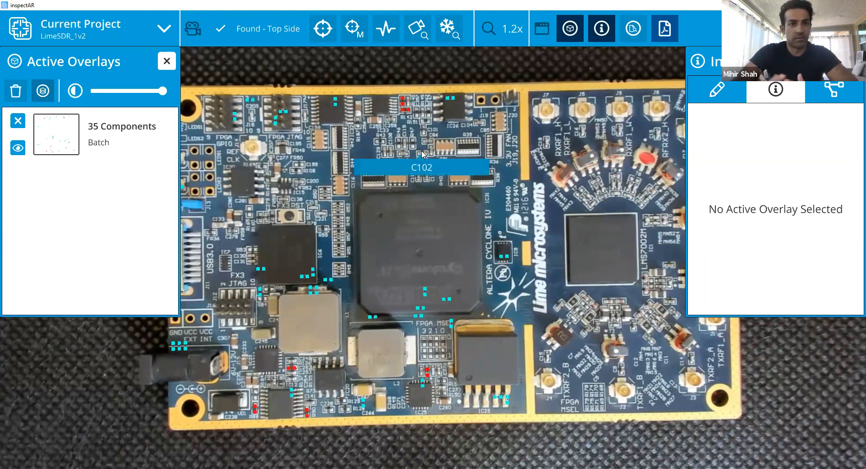
{"action": "mouse_move", "coordinate": [401, 93]}
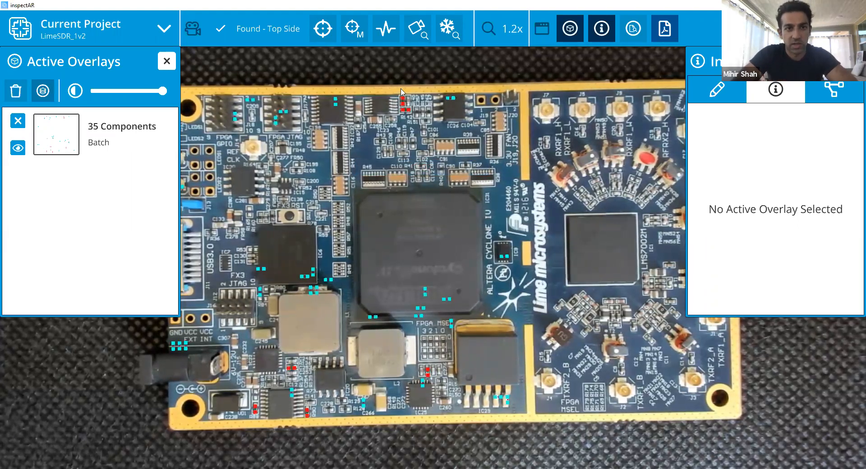
{"action": "mouse_move", "coordinate": [265, 174]}
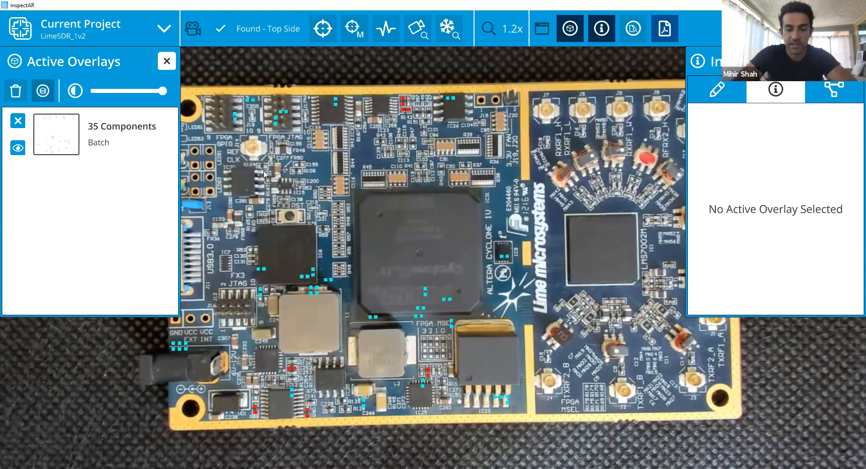